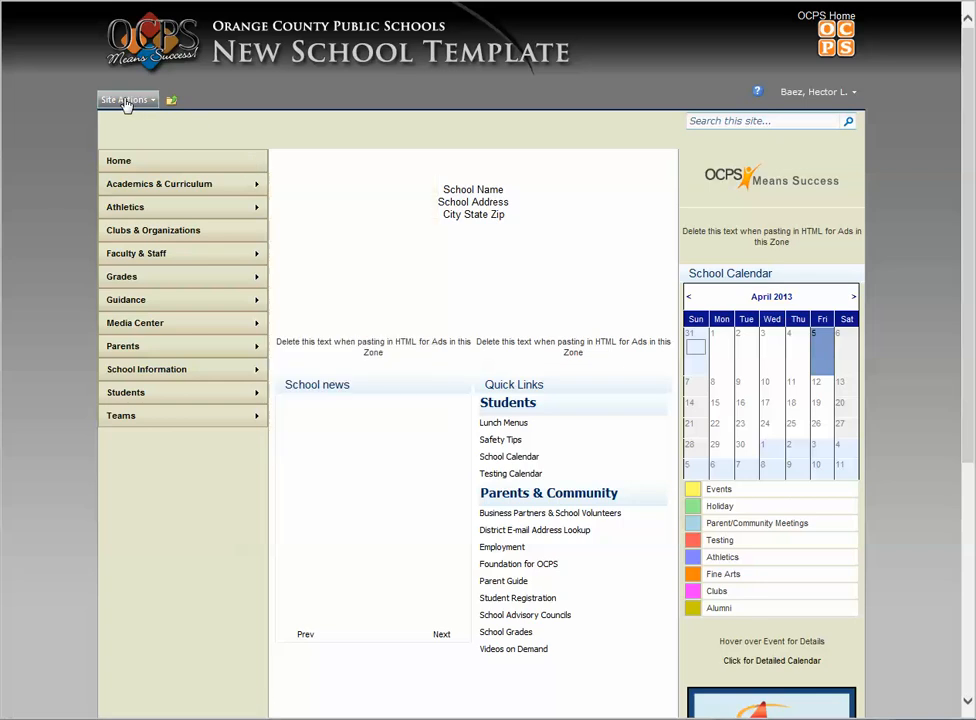
Step: Show All Site Content for School101 from the Site Actions menu
left_click(123, 99)
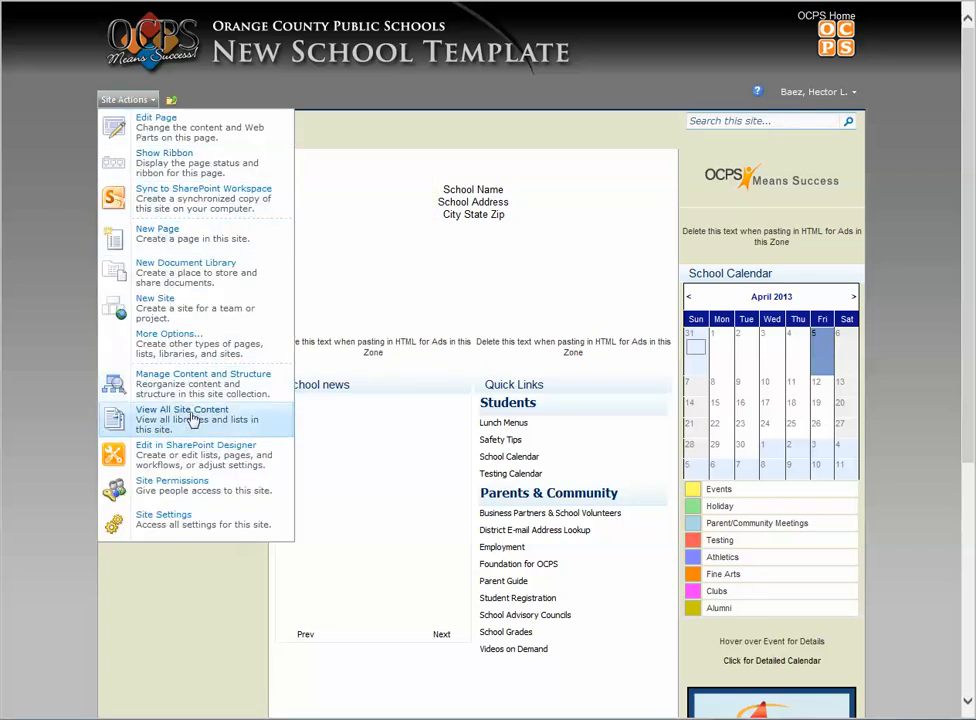
left_click(181, 413)
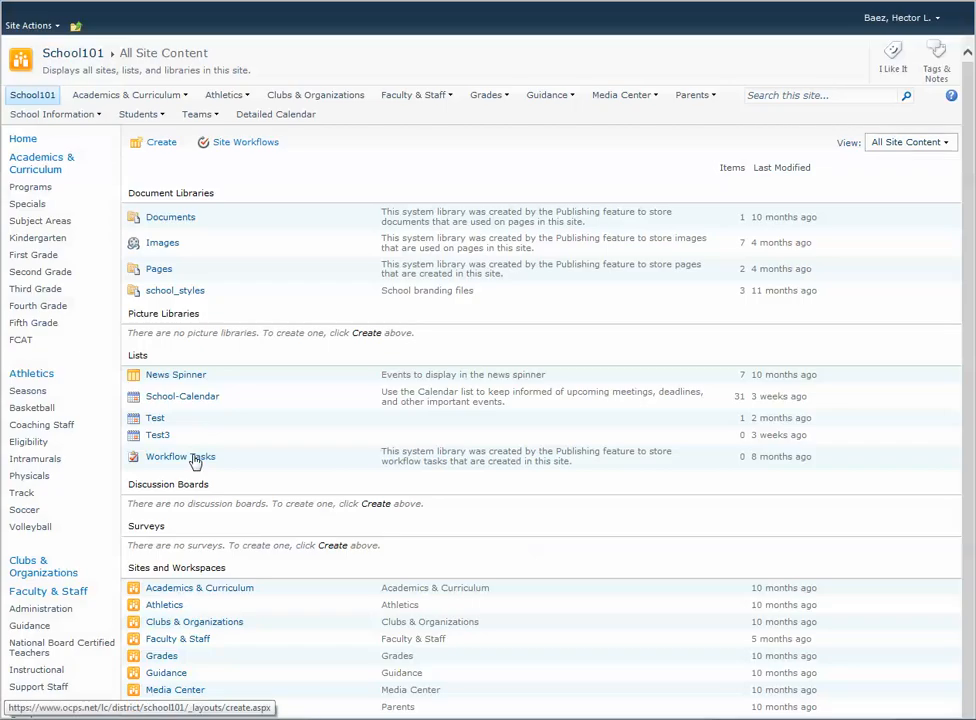
mouse_move(170, 217)
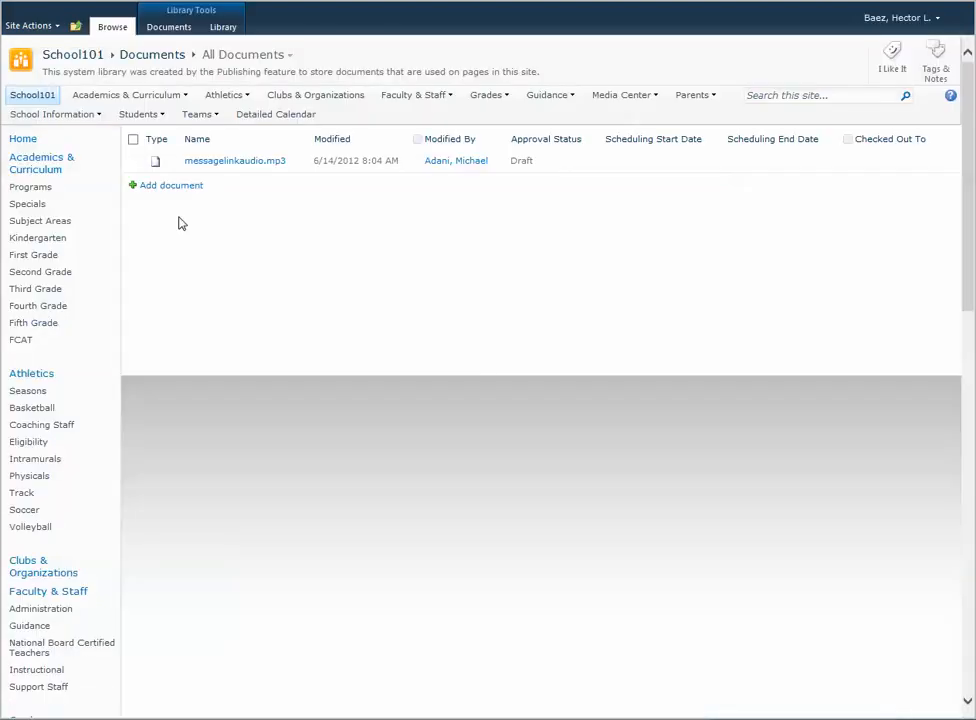
Step: Open the Documents library's Library Settings page via the Library ribbon tab
left_click(223, 27)
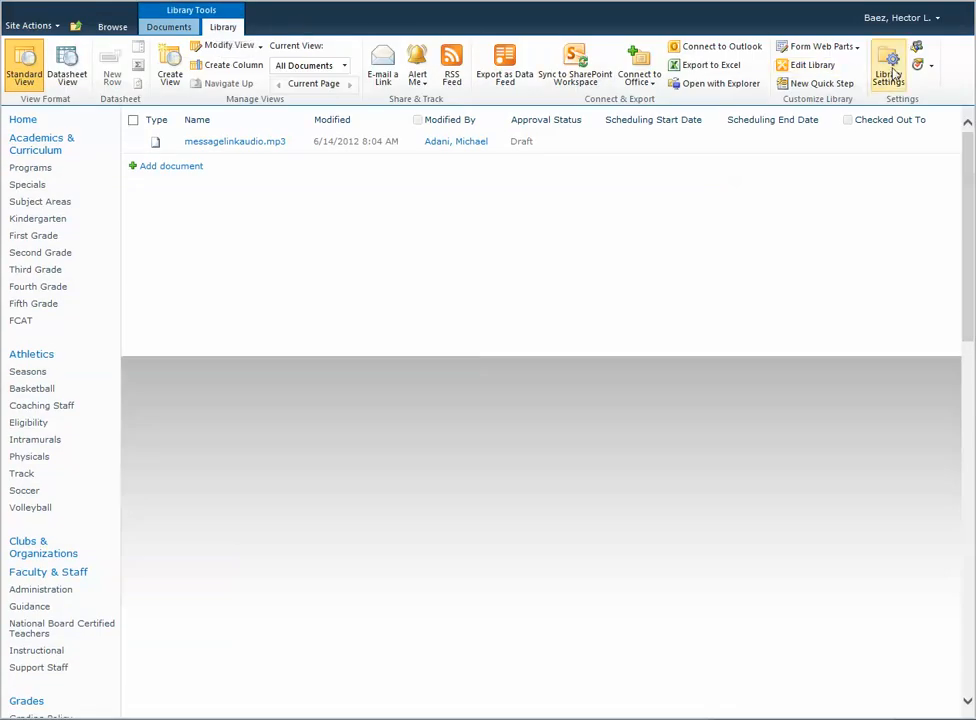
left_click(888, 65)
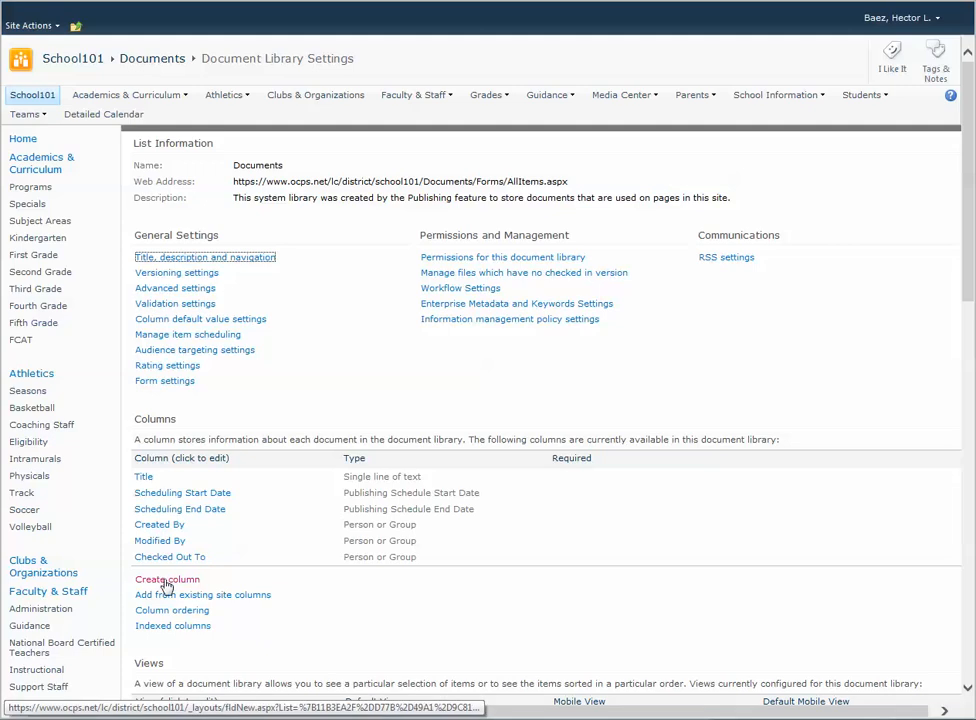
Step: Create a Choice (menu) column and name it 'Category'
left_click(167, 579)
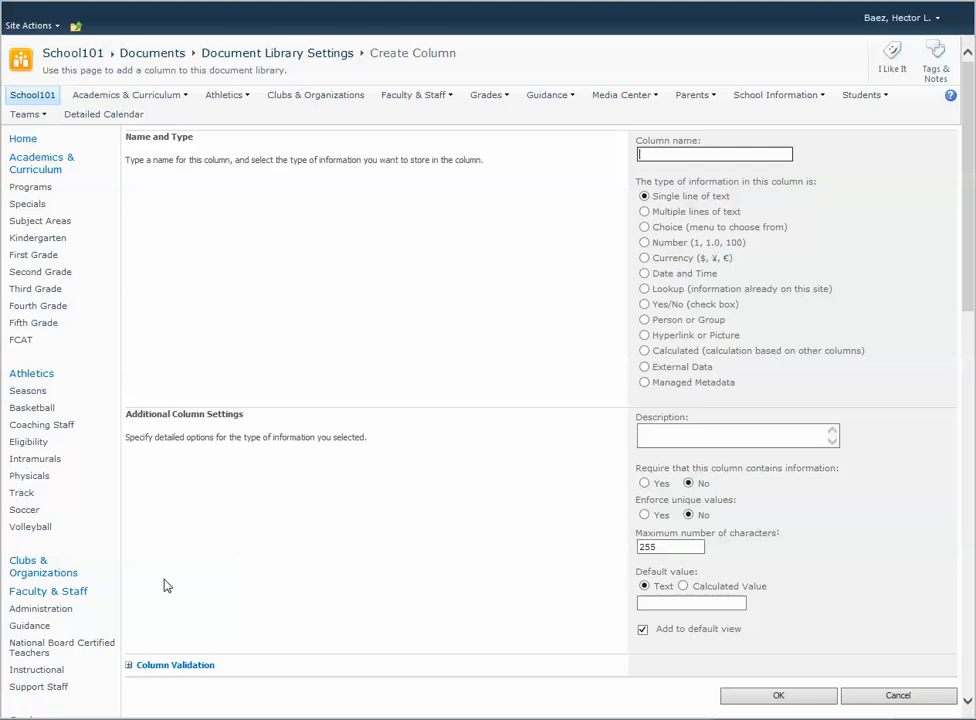
mouse_move(605, 230)
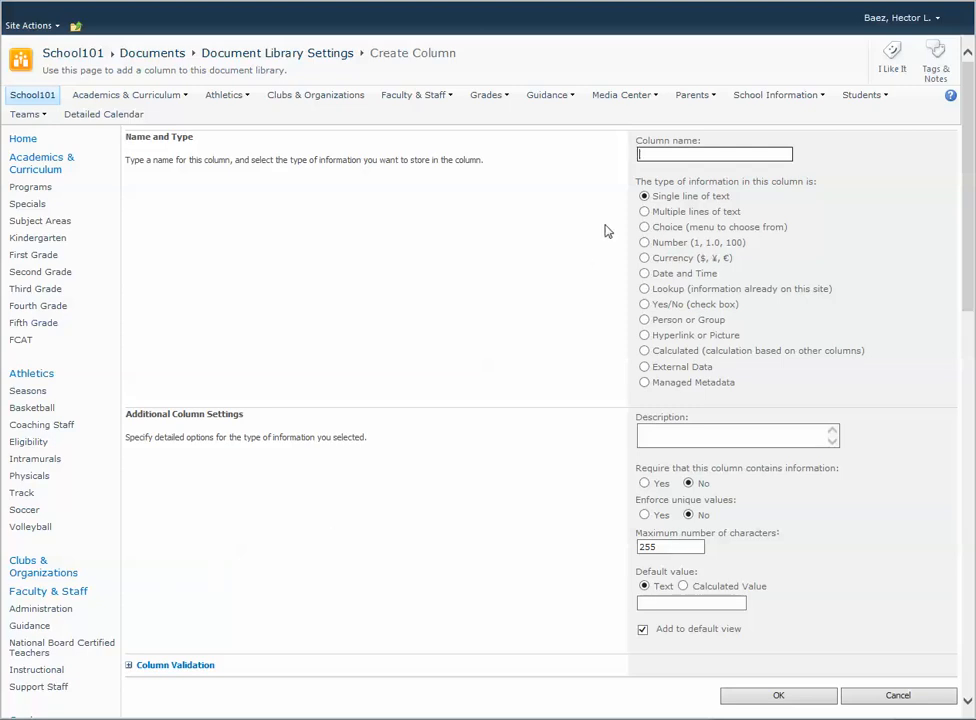
mouse_move(644, 227)
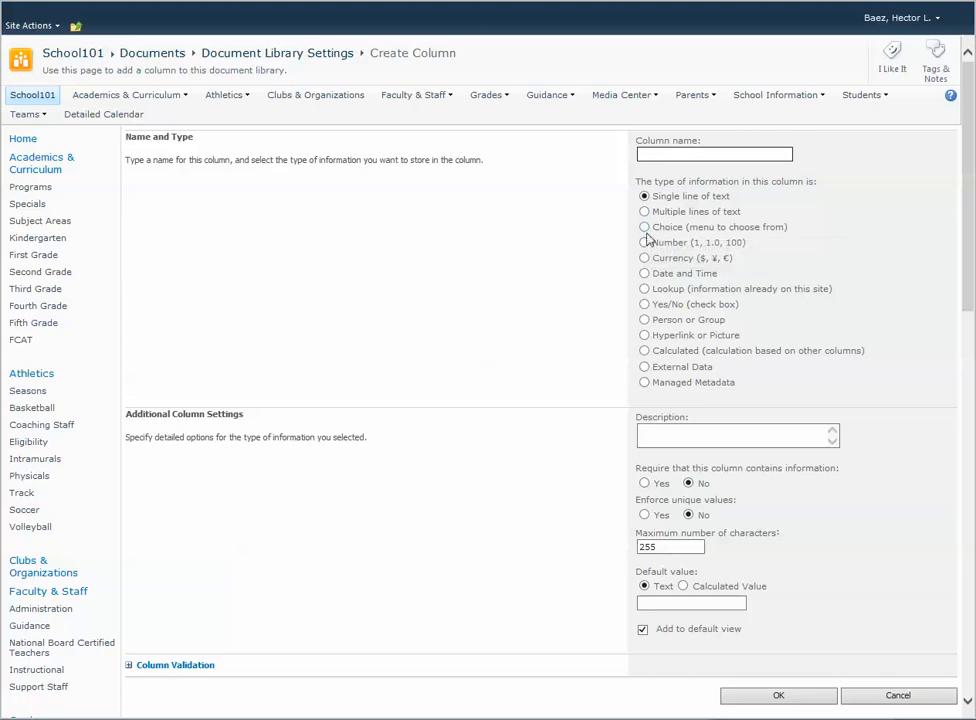
left_click(644, 227)
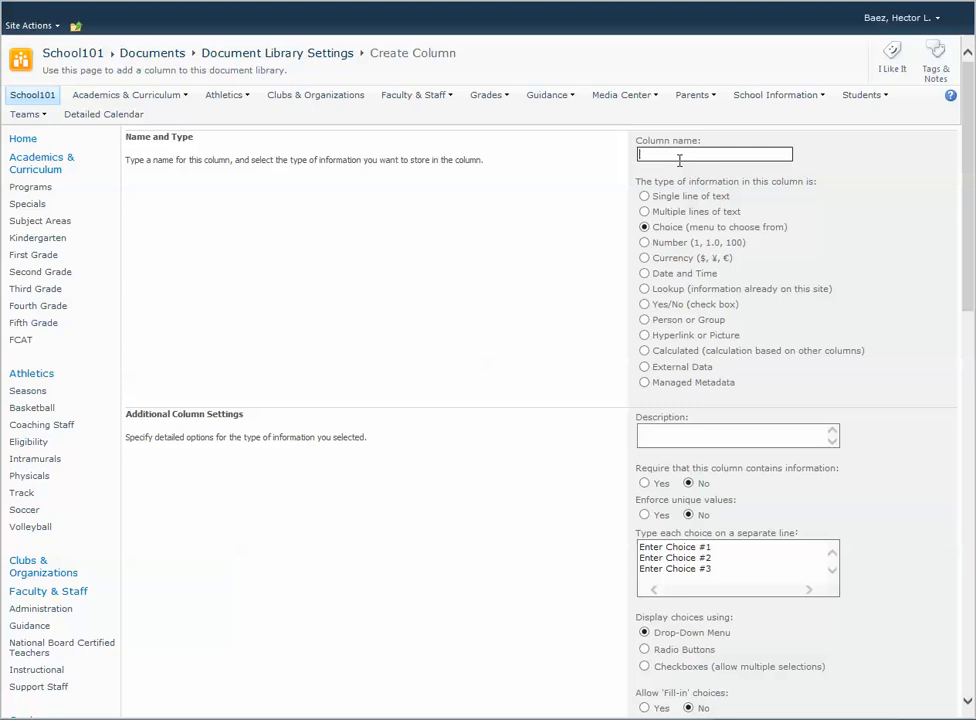
type("Category")
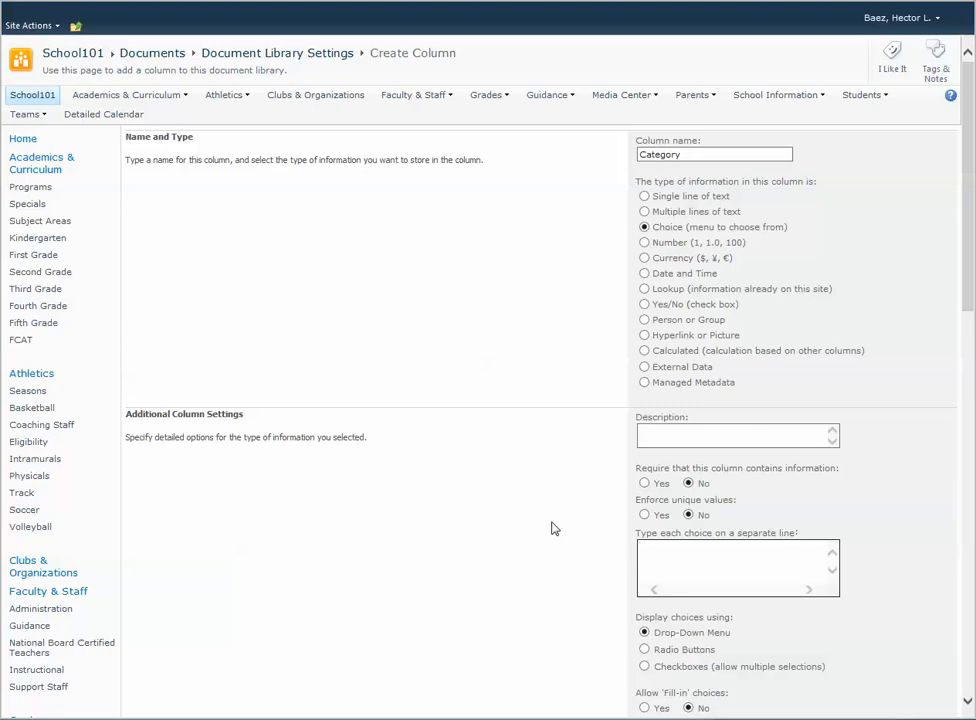
Step: Enter English, Math and start 'Social Studies' as the Category choices
type("English")
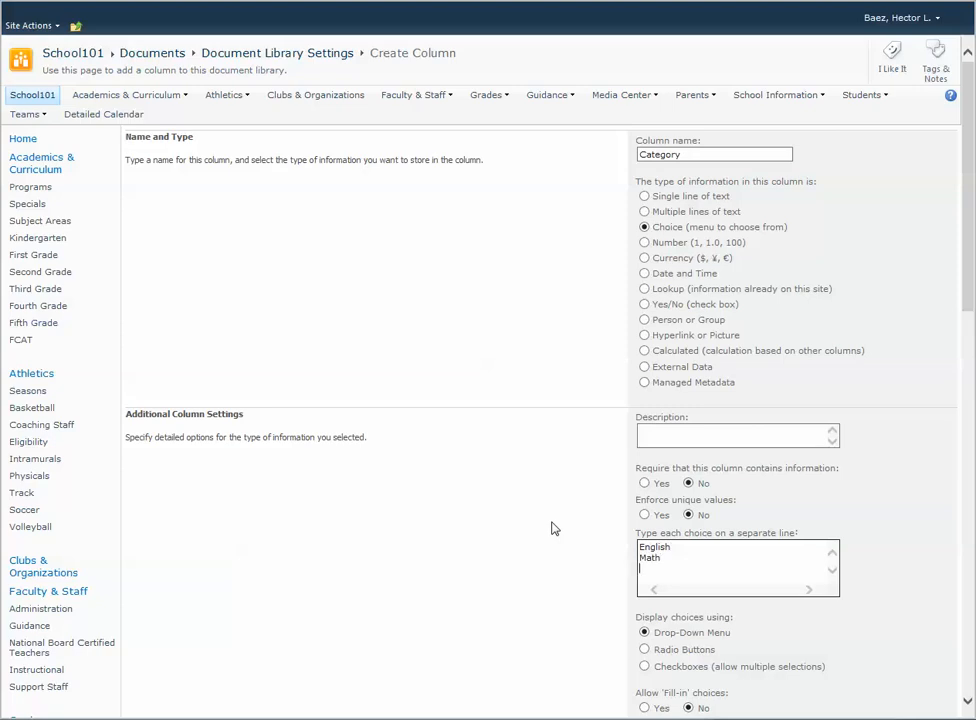
type("Sc")
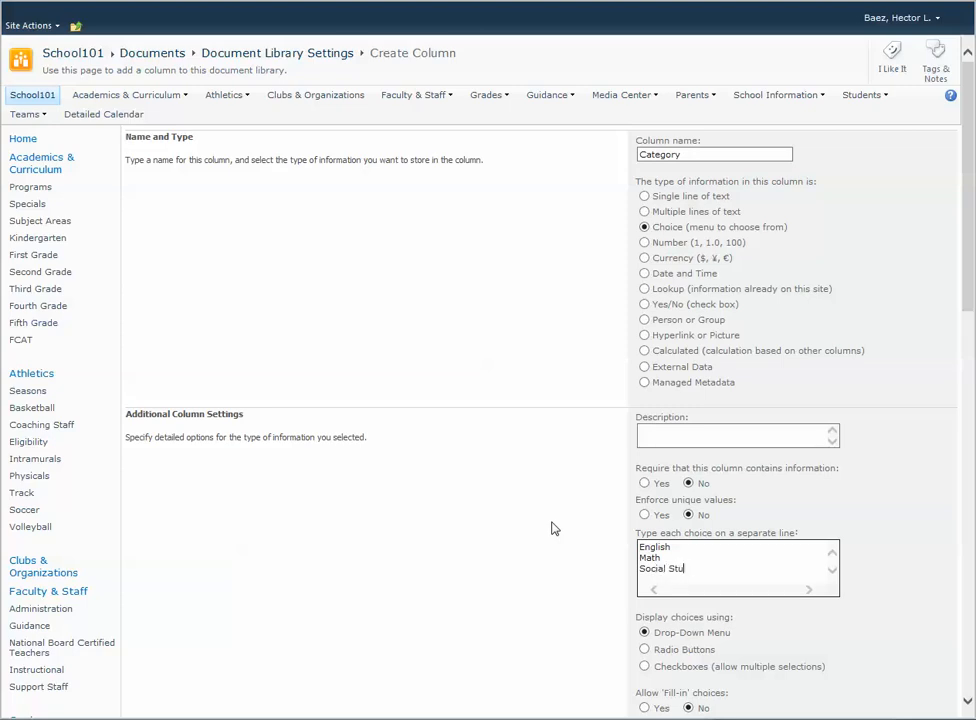
Step: Set the Category default value to Calculated Value and save the column
scroll("down", 3)
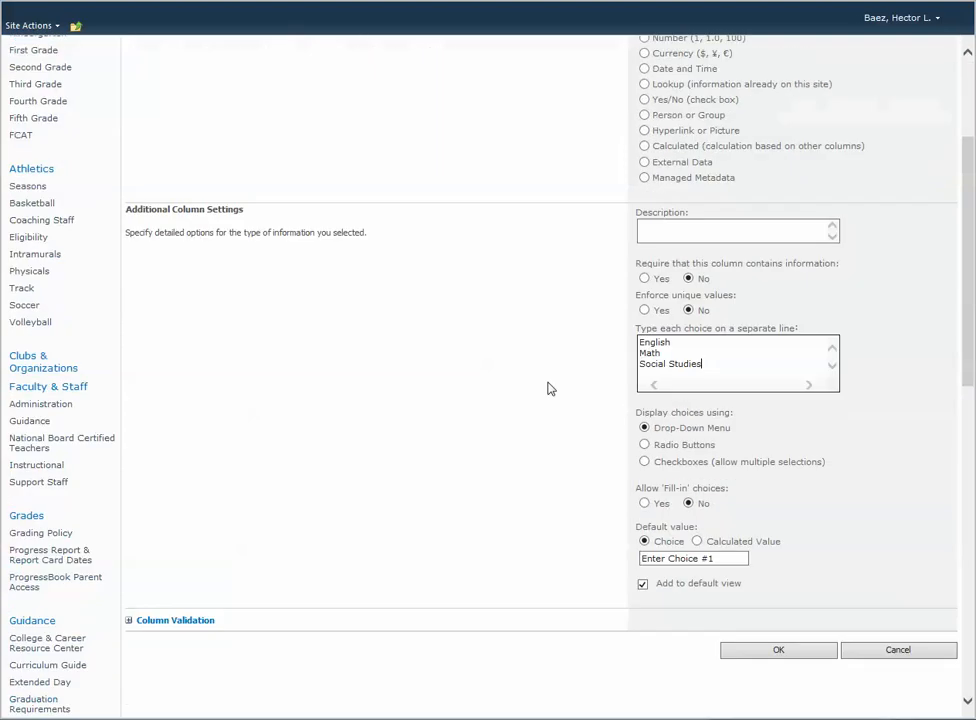
scroll("down", 3)
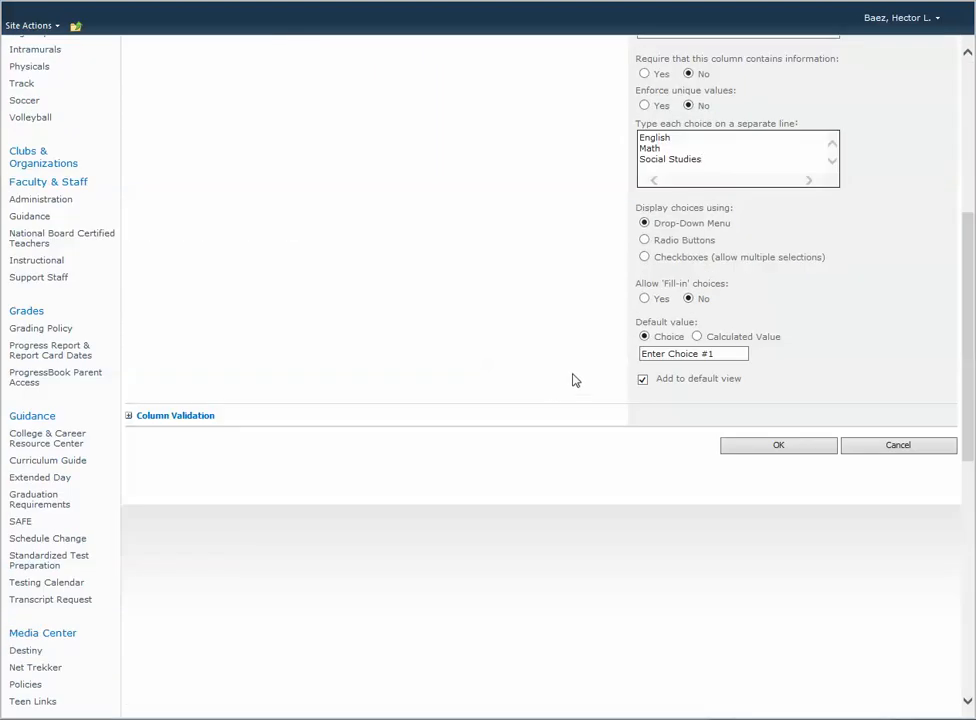
mouse_move(728, 343)
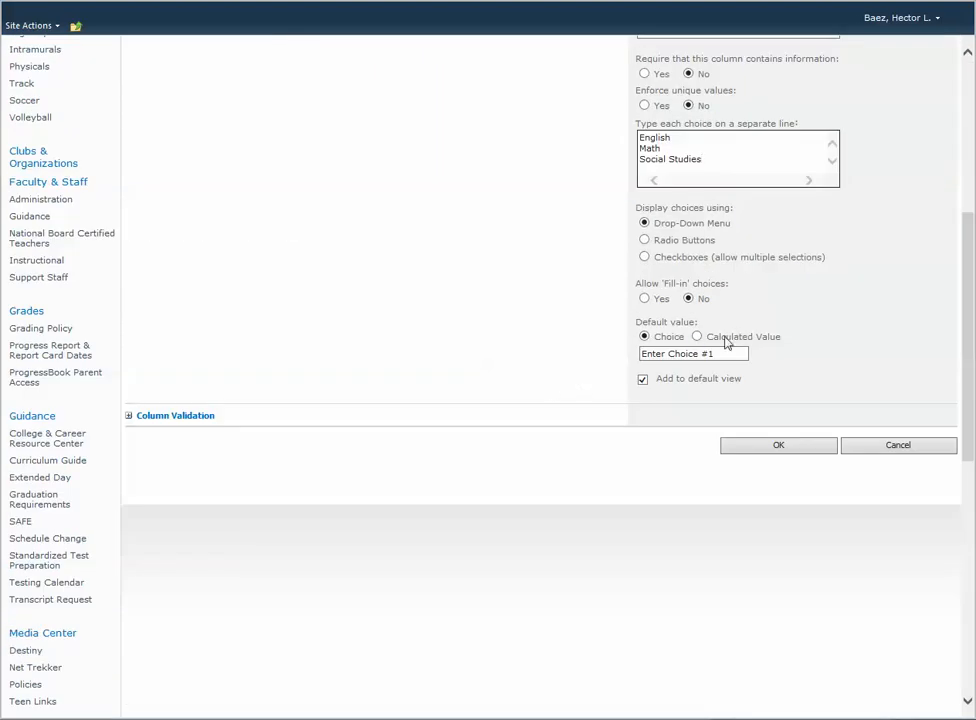
left_click(697, 336)
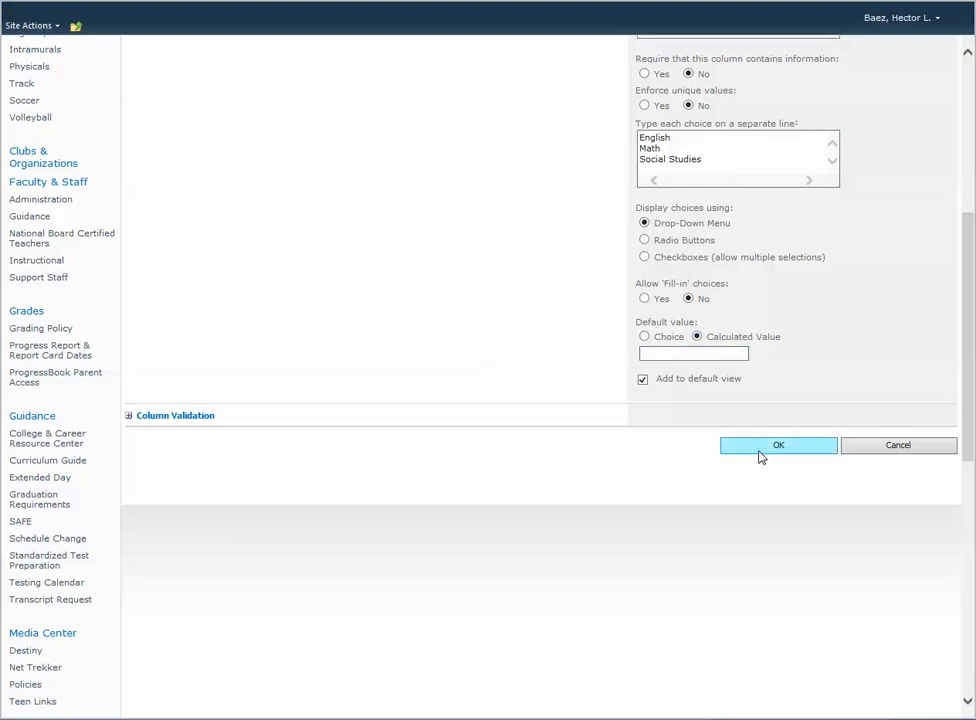
left_click(778, 445)
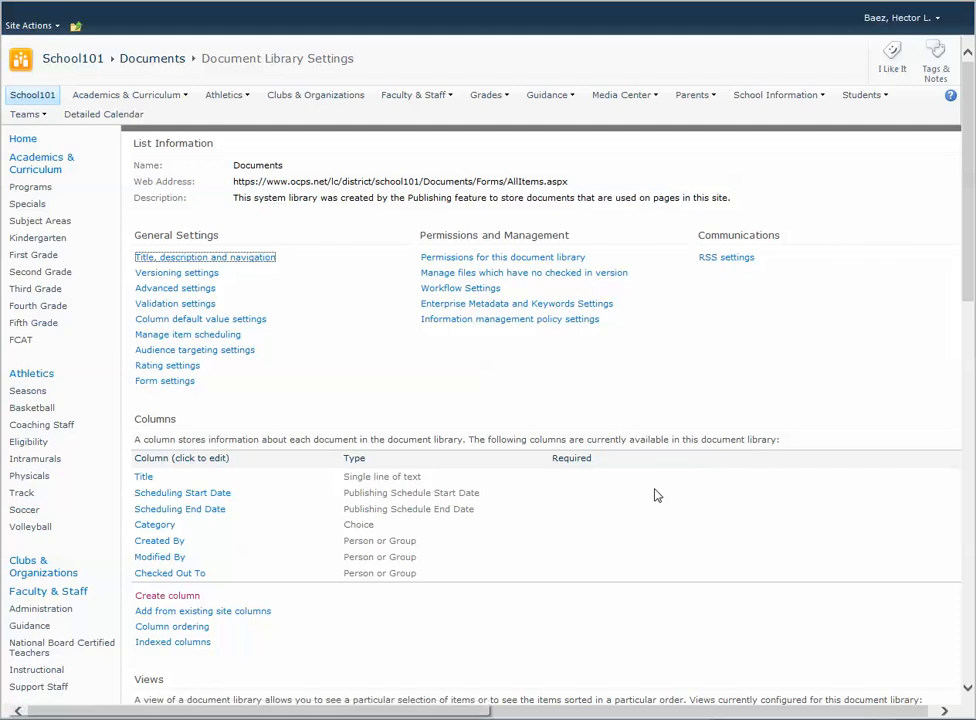
mouse_move(576, 637)
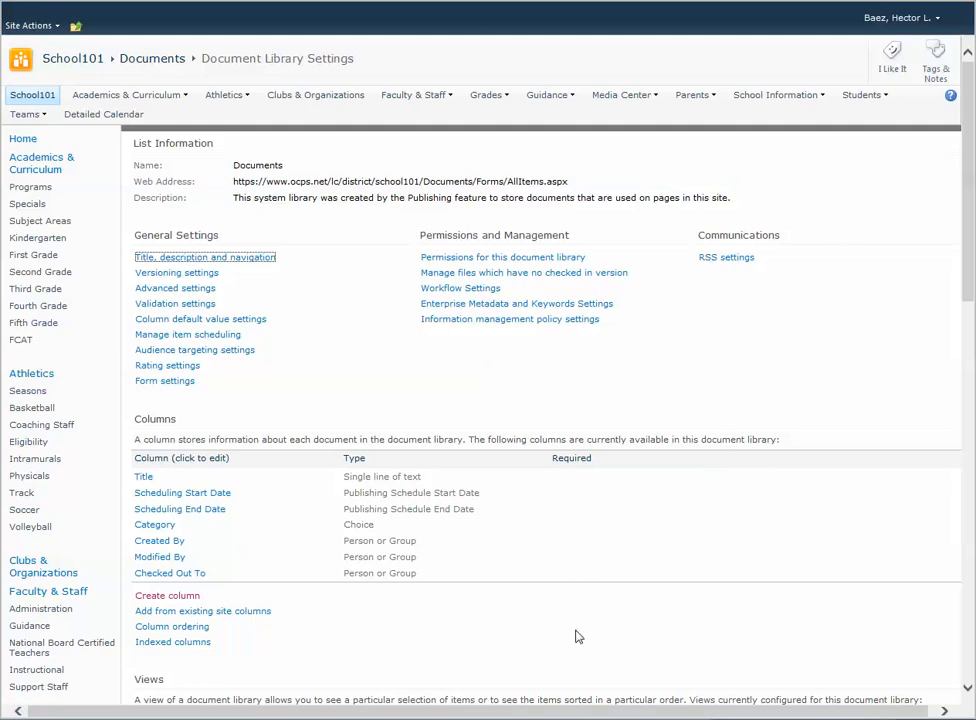
mouse_move(573, 507)
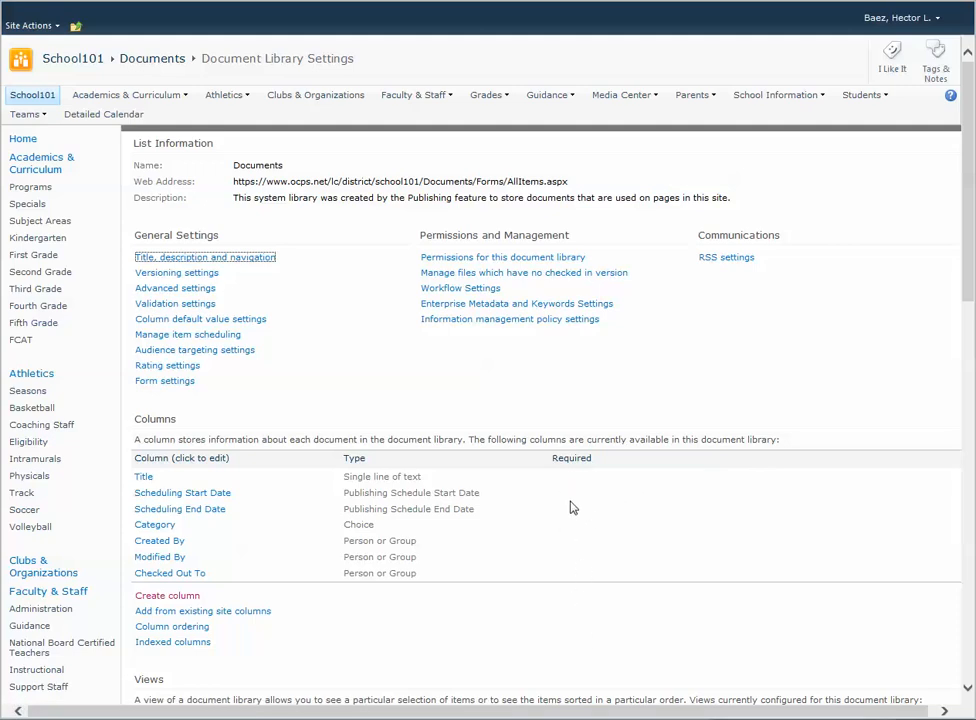
mouse_move(309, 380)
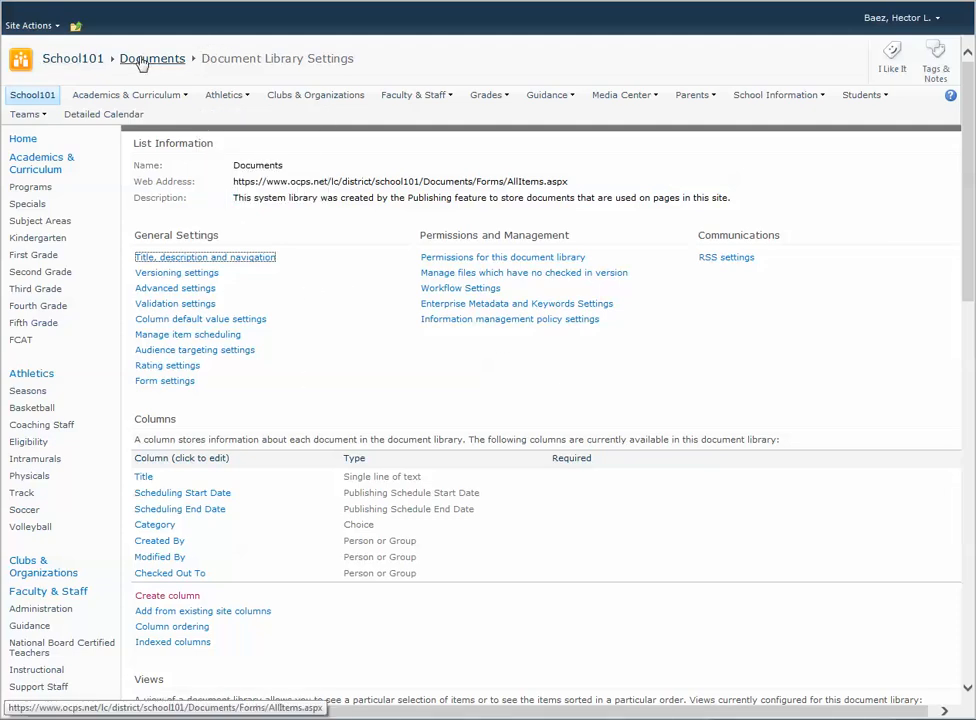
Step: Return to the Documents library via the breadcrumb to see the Category column
left_click(152, 58)
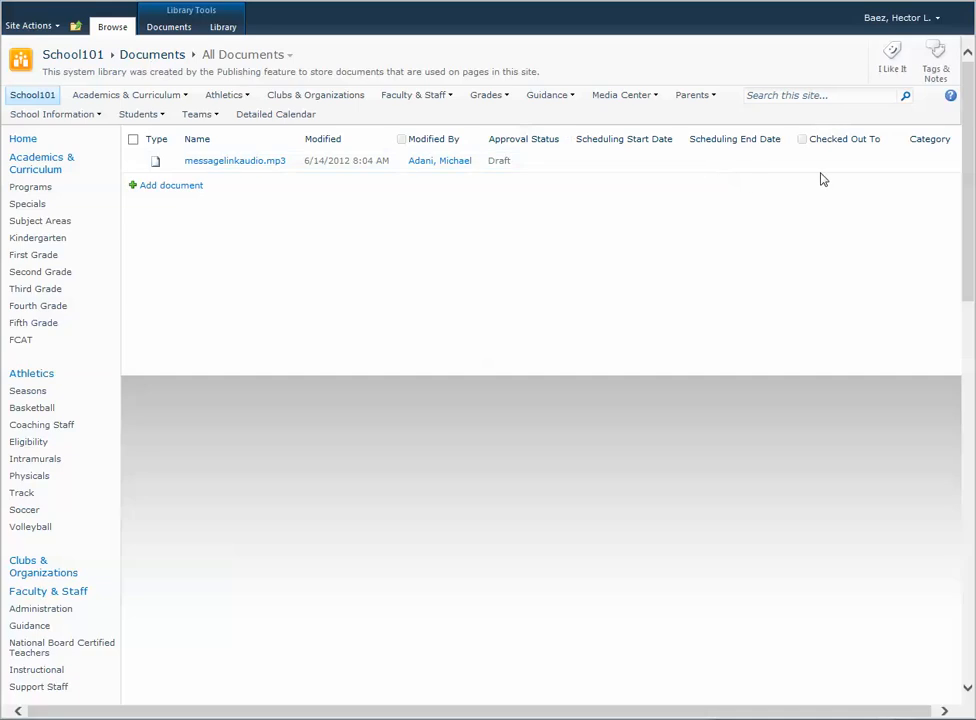
mouse_move(940, 155)
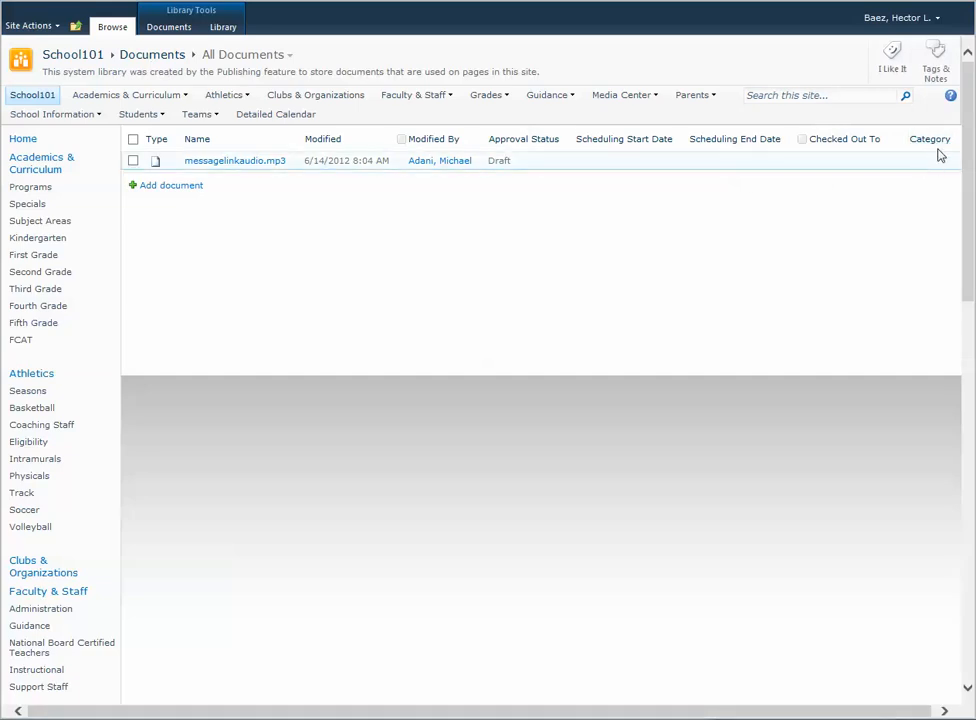